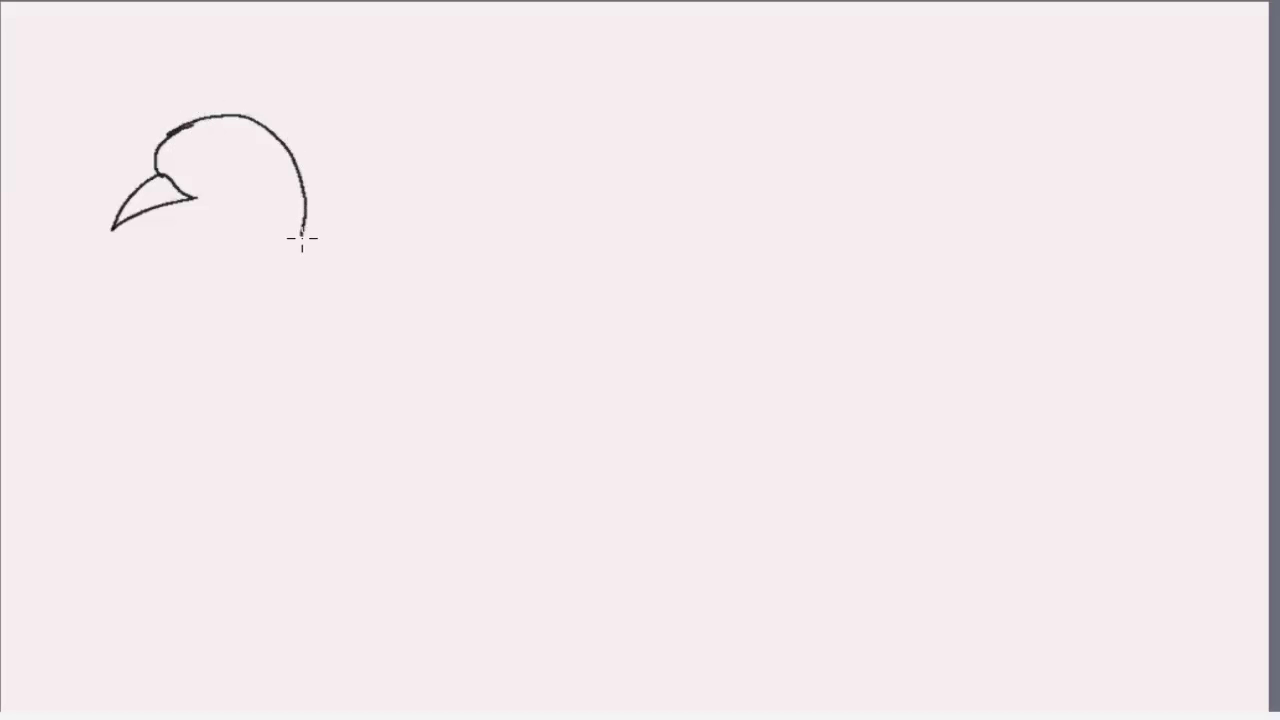
Outline the neck, beak underside, chest, belly curve and back lines sloping toward the tail
drag(304, 238, 268, 376)
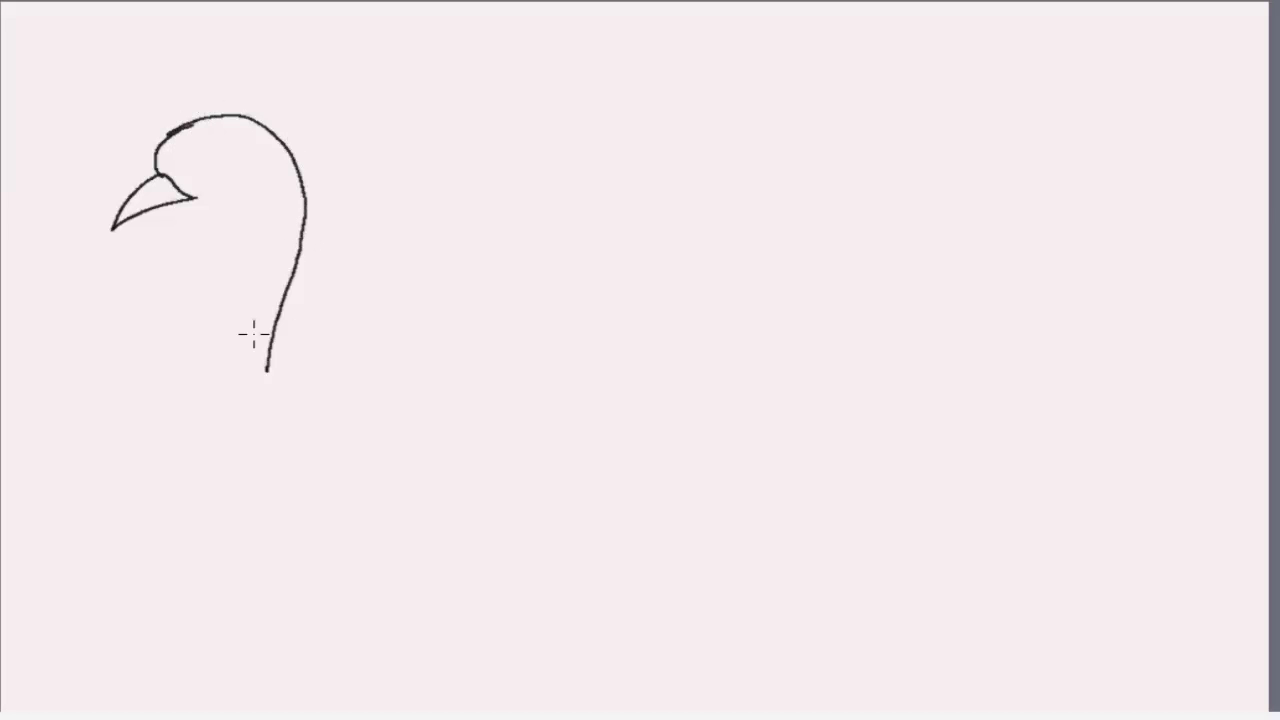
drag(190, 200, 250, 210)
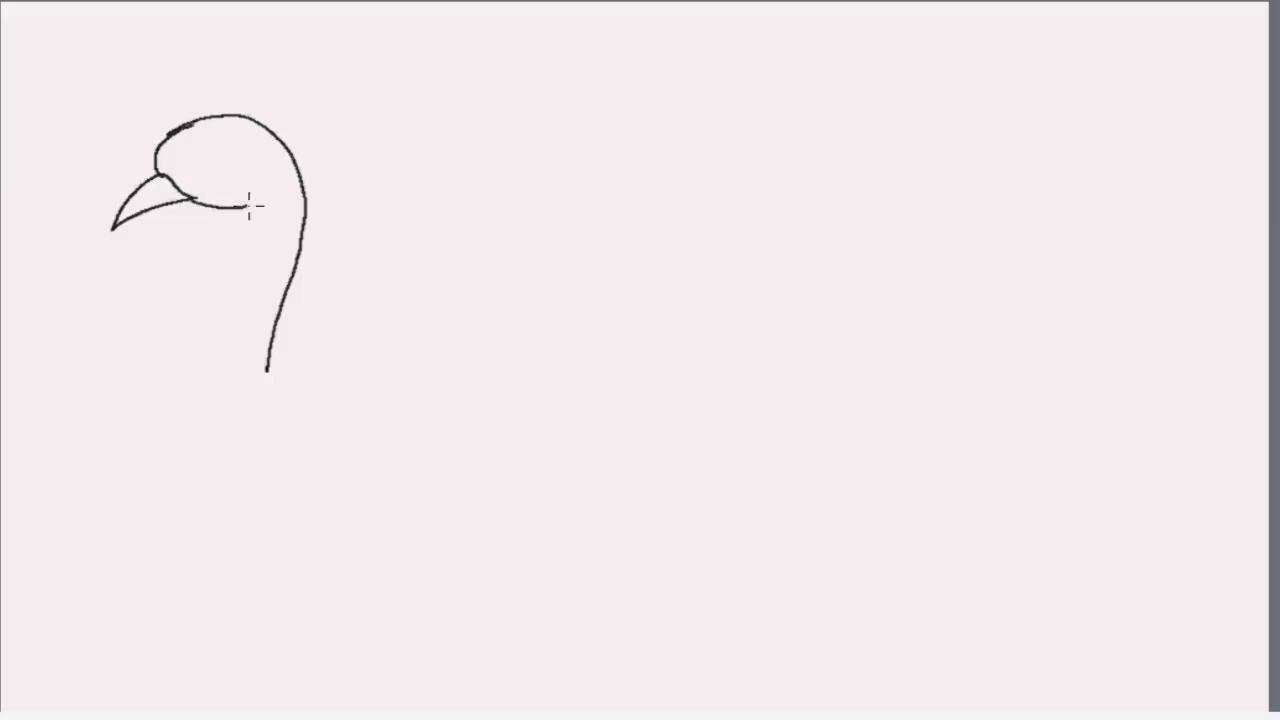
drag(250, 200, 190, 336)
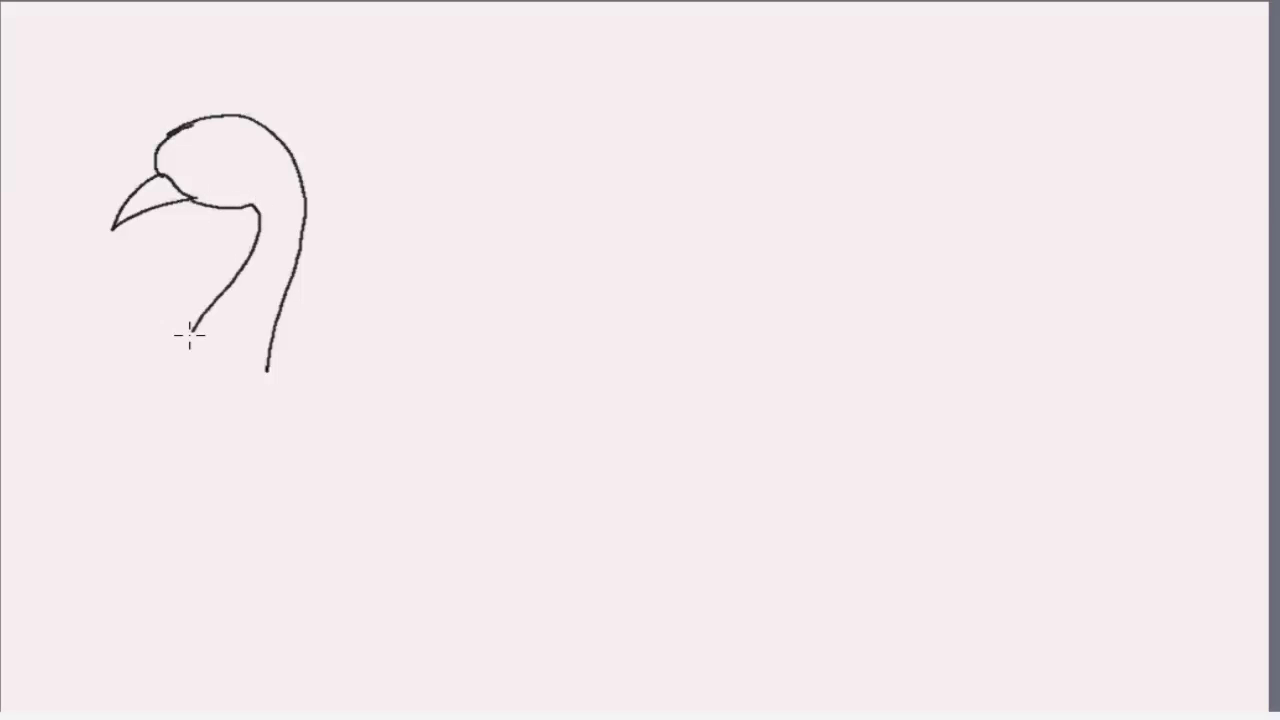
drag(188, 332, 362, 532)
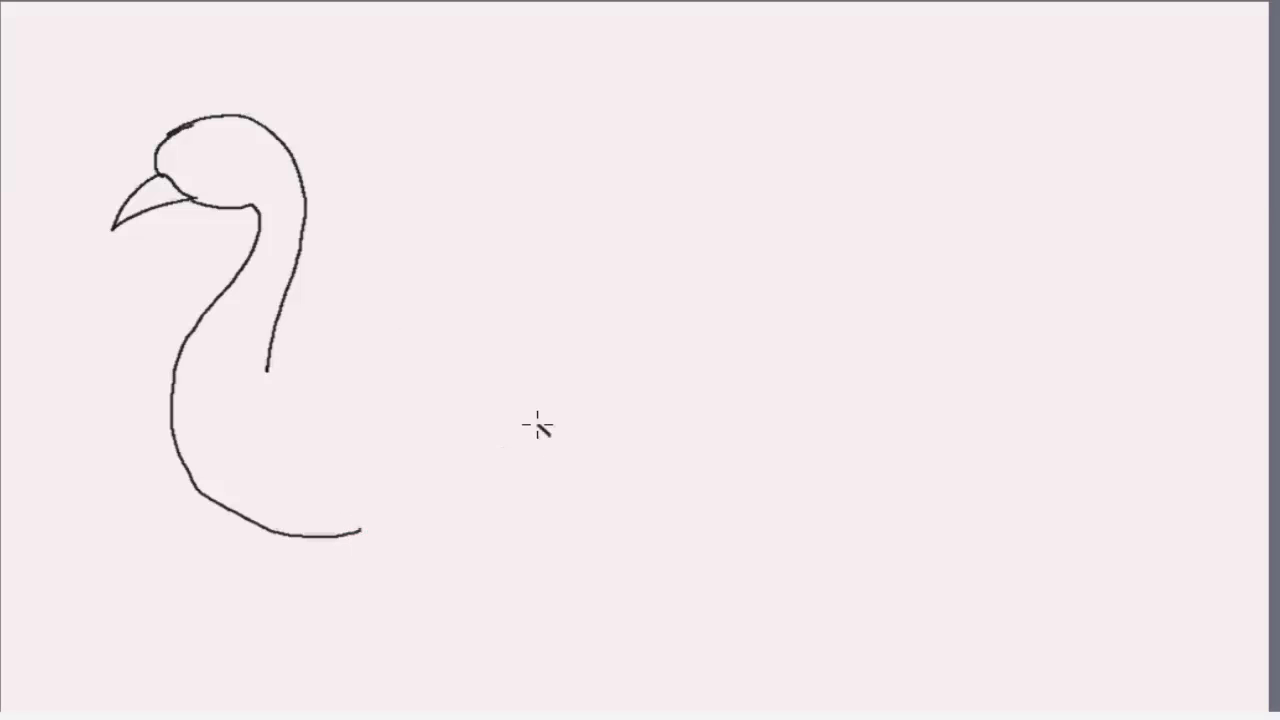
drag(270, 364, 548, 430)
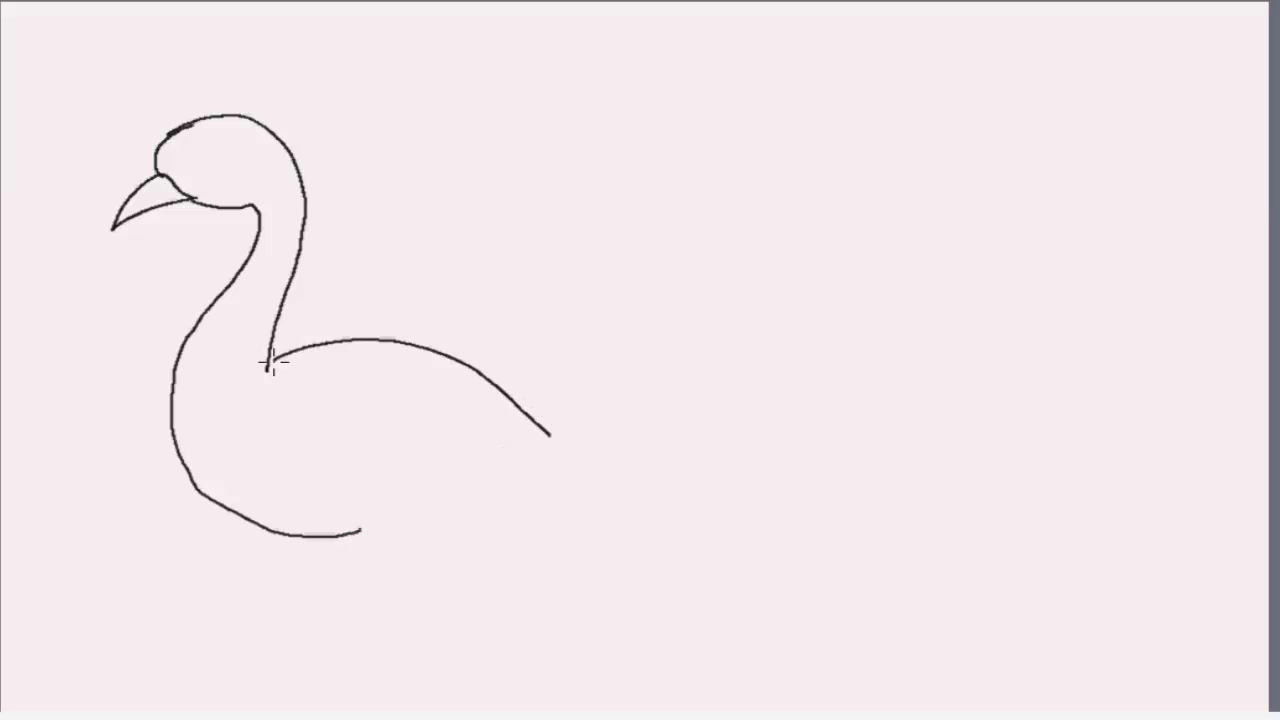
drag(264, 374, 570, 518)
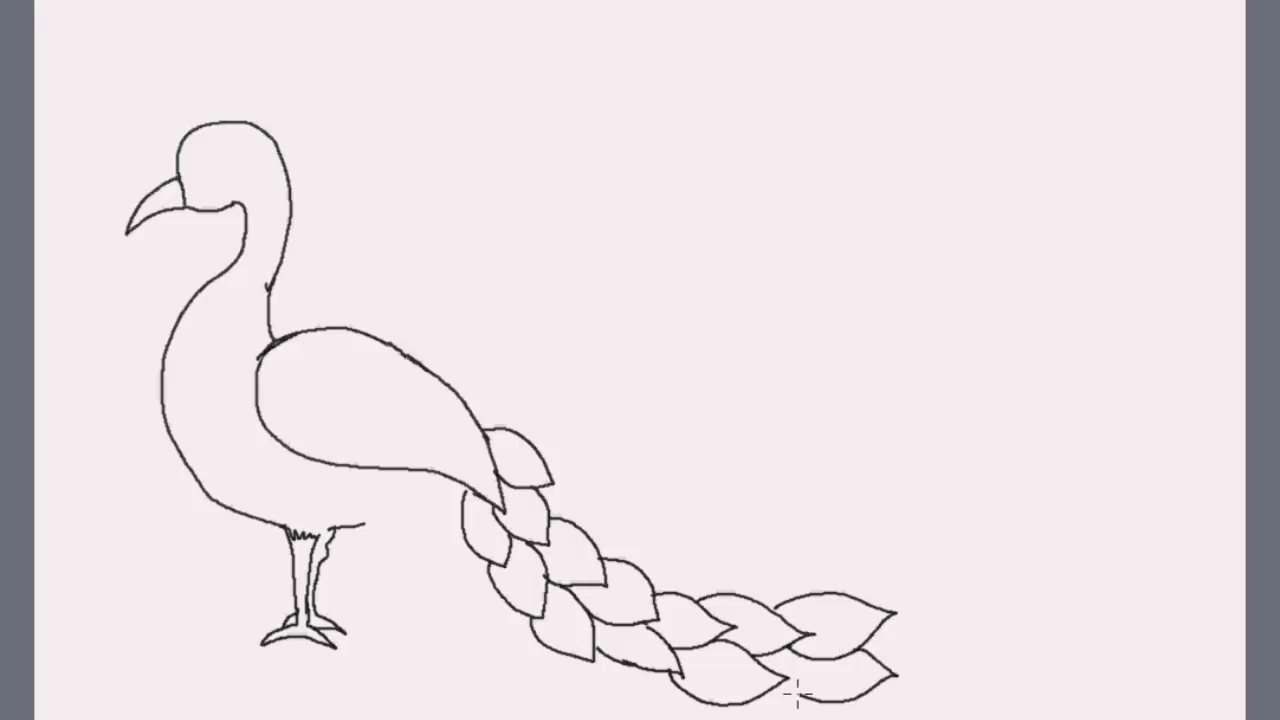
Add leaf-shaped feathers to the tail's lower end and upper row
drag(520, 432, 616, 450)
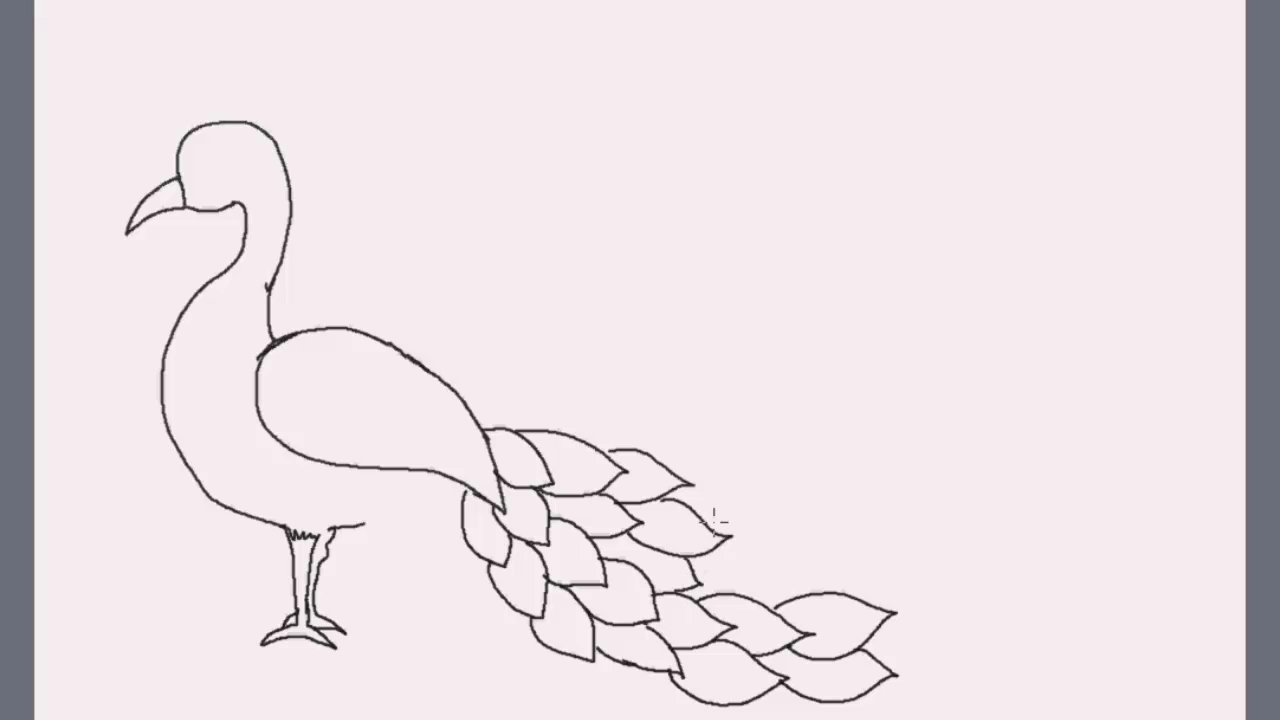
drag(680, 486, 756, 510)
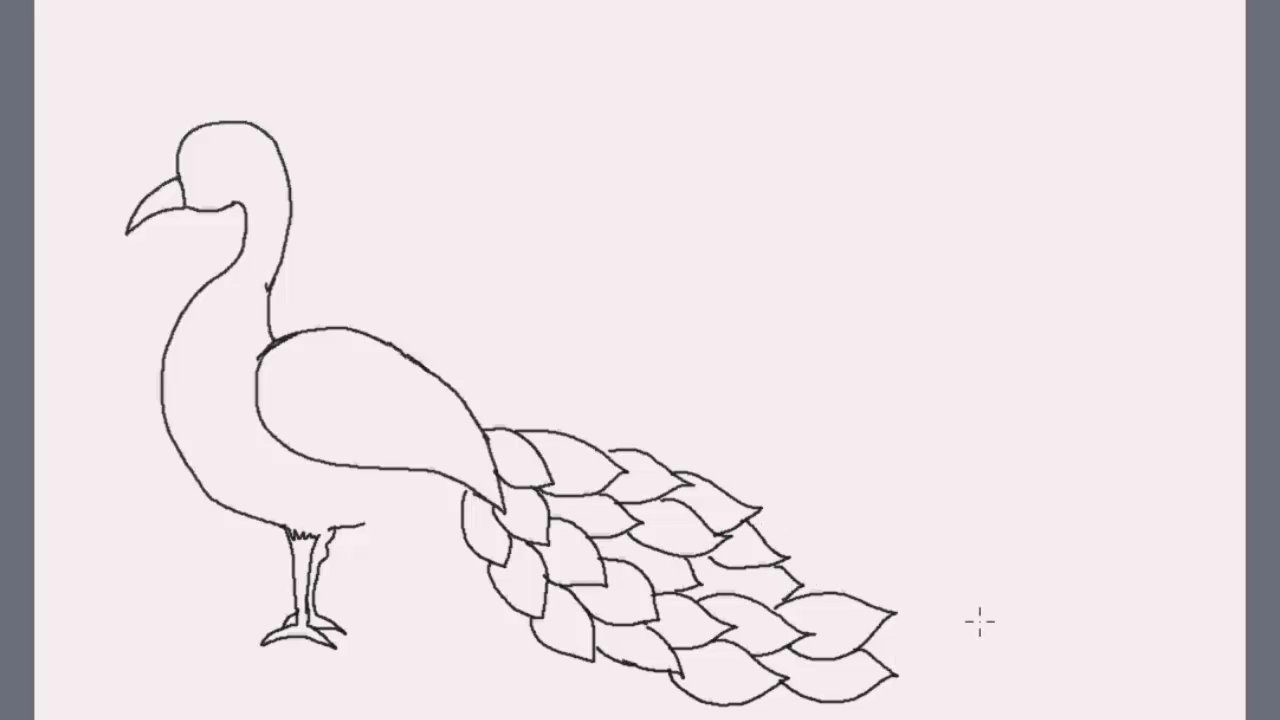
mouse_move(764, 530)
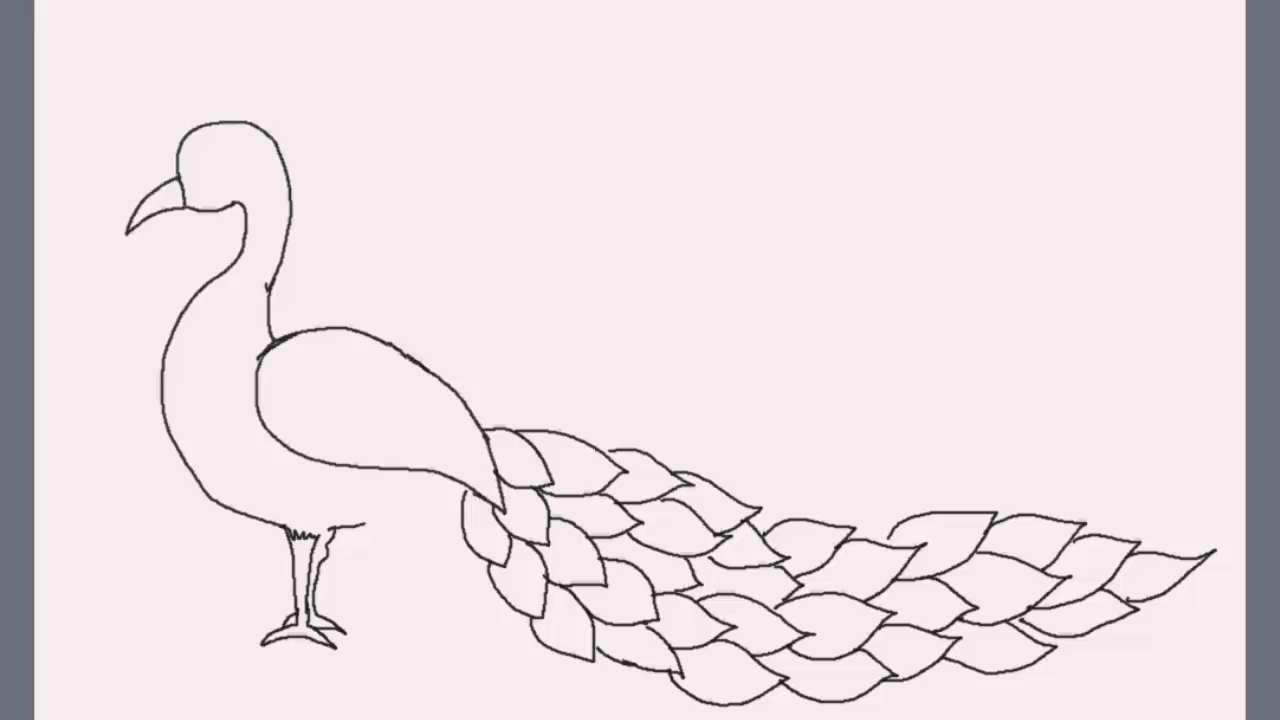
Add a top tail feather, two wing detail lines on the body, and sketch the eye on the head
drag(620, 450, 760, 510)
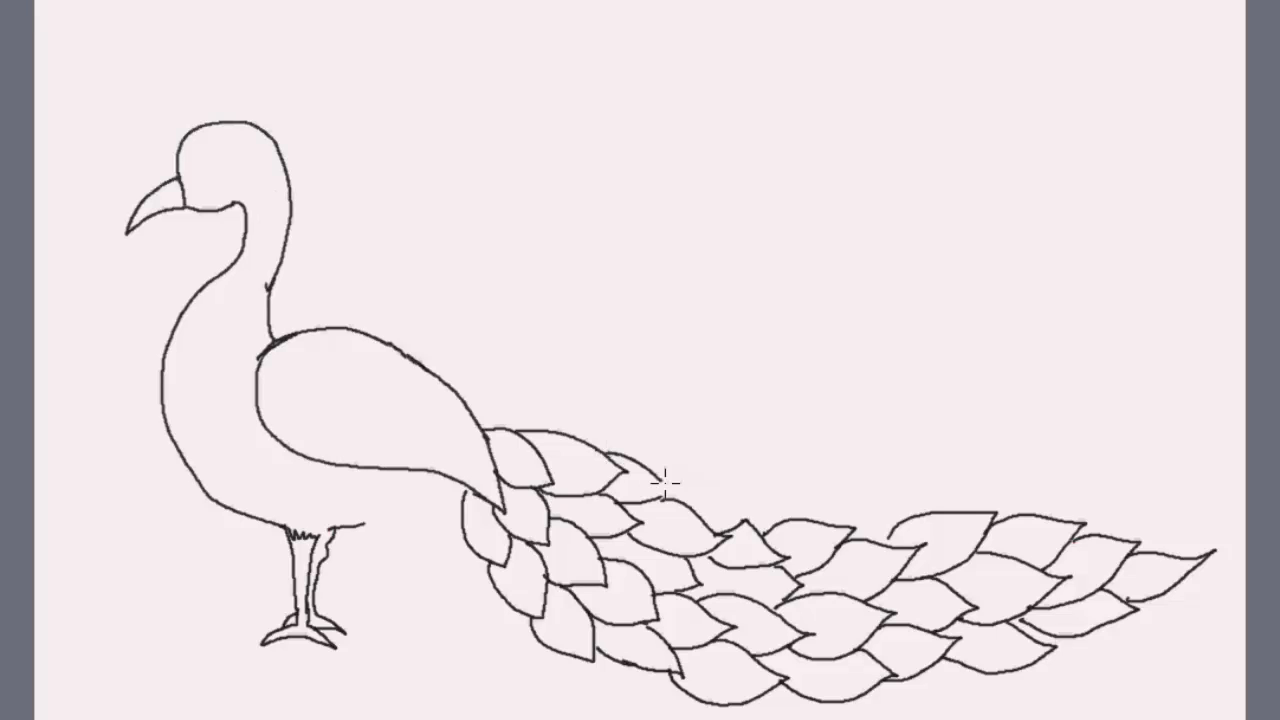
mouse_move(828, 476)
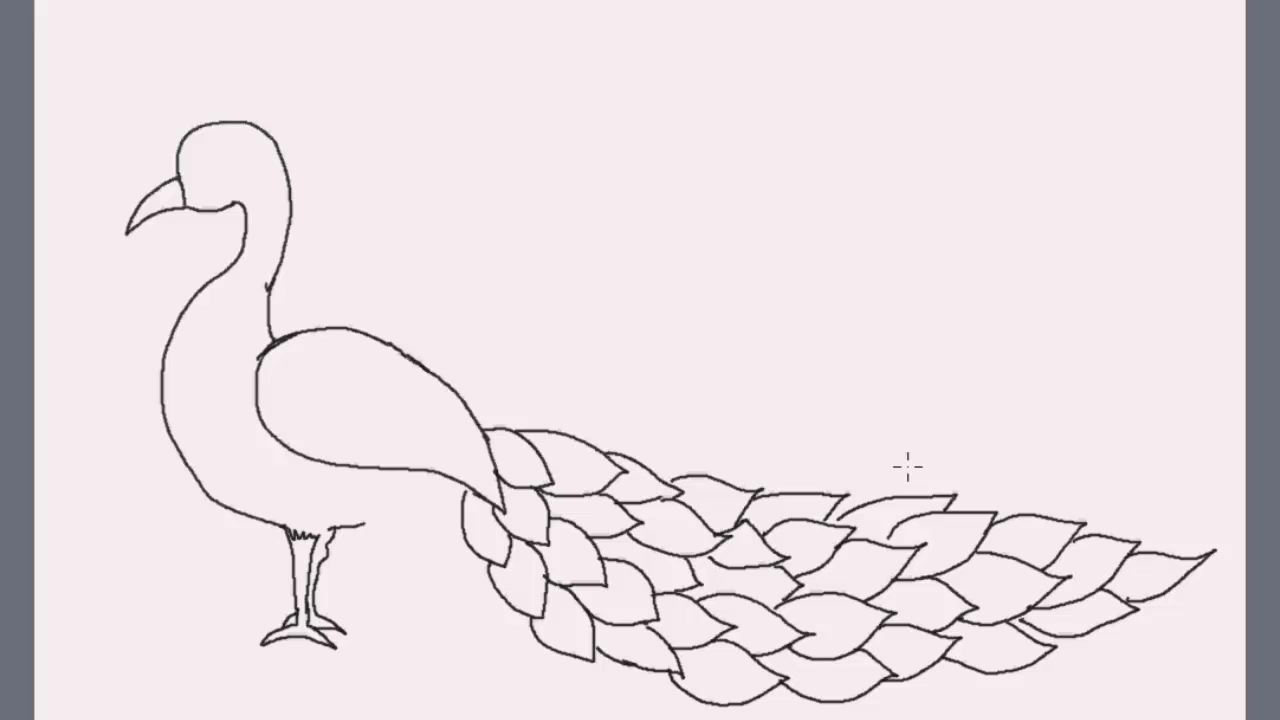
mouse_move(328, 476)
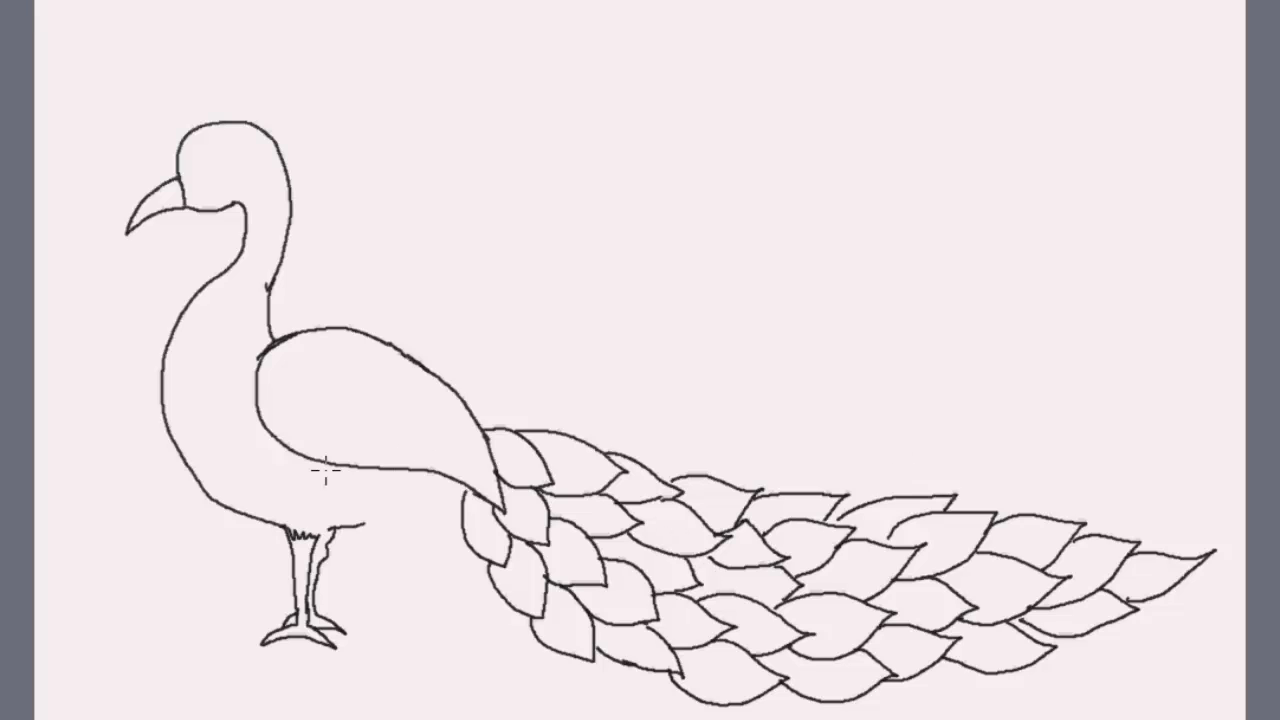
drag(290, 440, 376, 510)
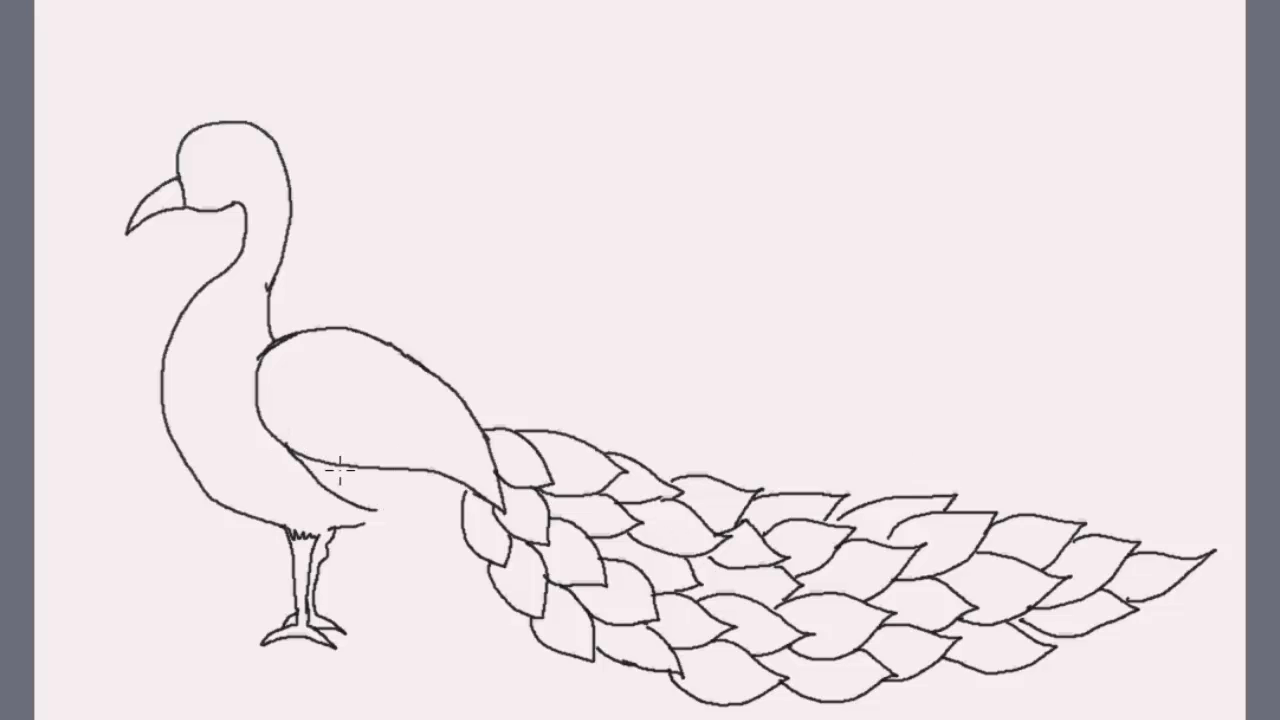
drag(340, 470, 440, 510)
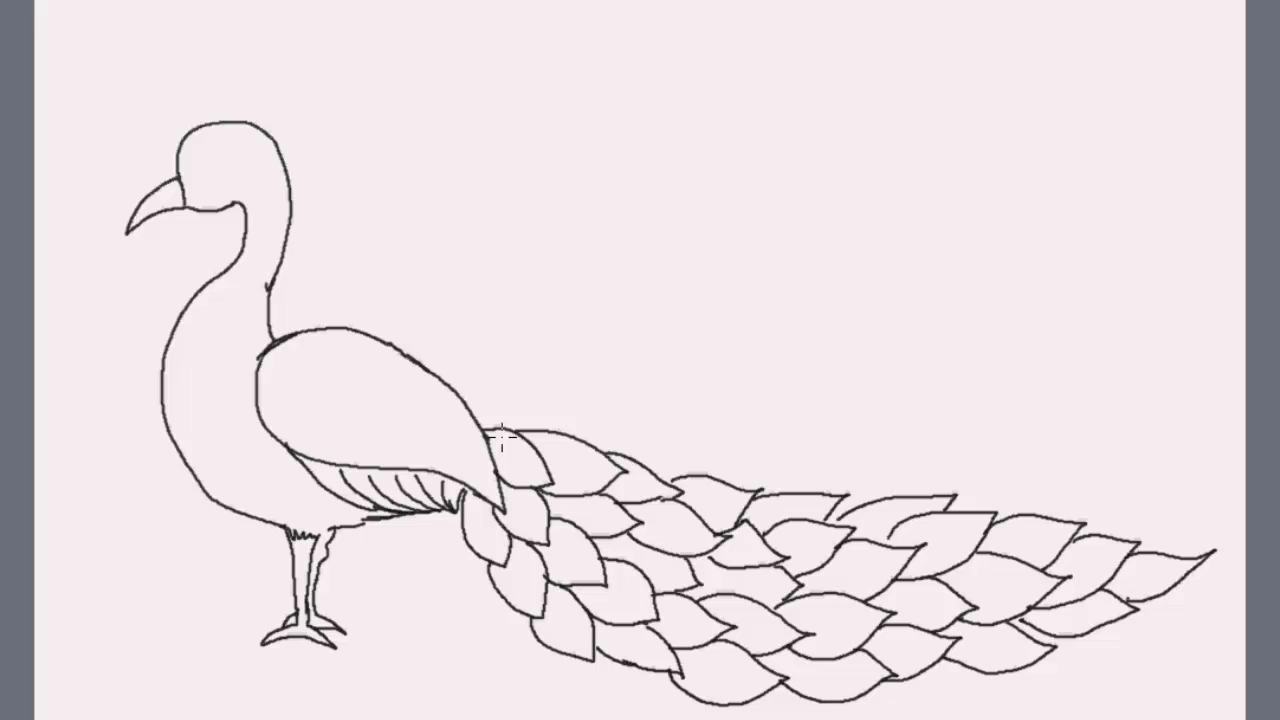
mouse_move(204, 162)
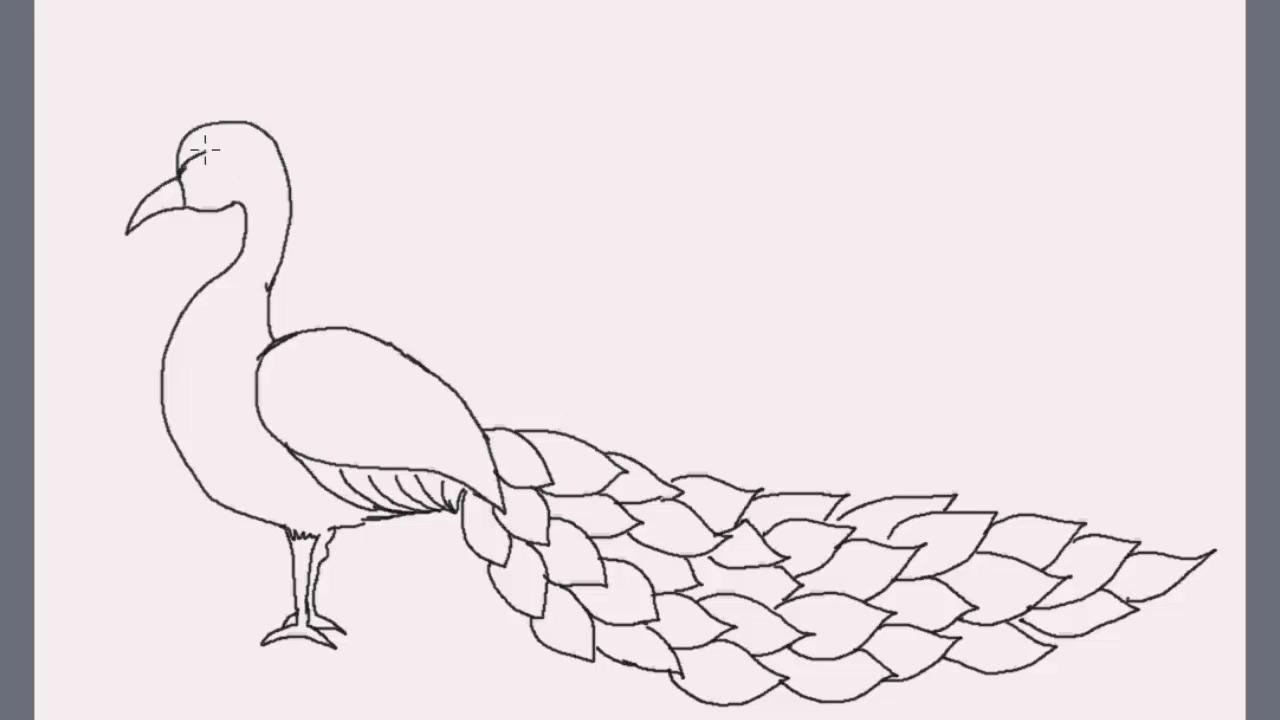
drag(200, 150, 184, 210)
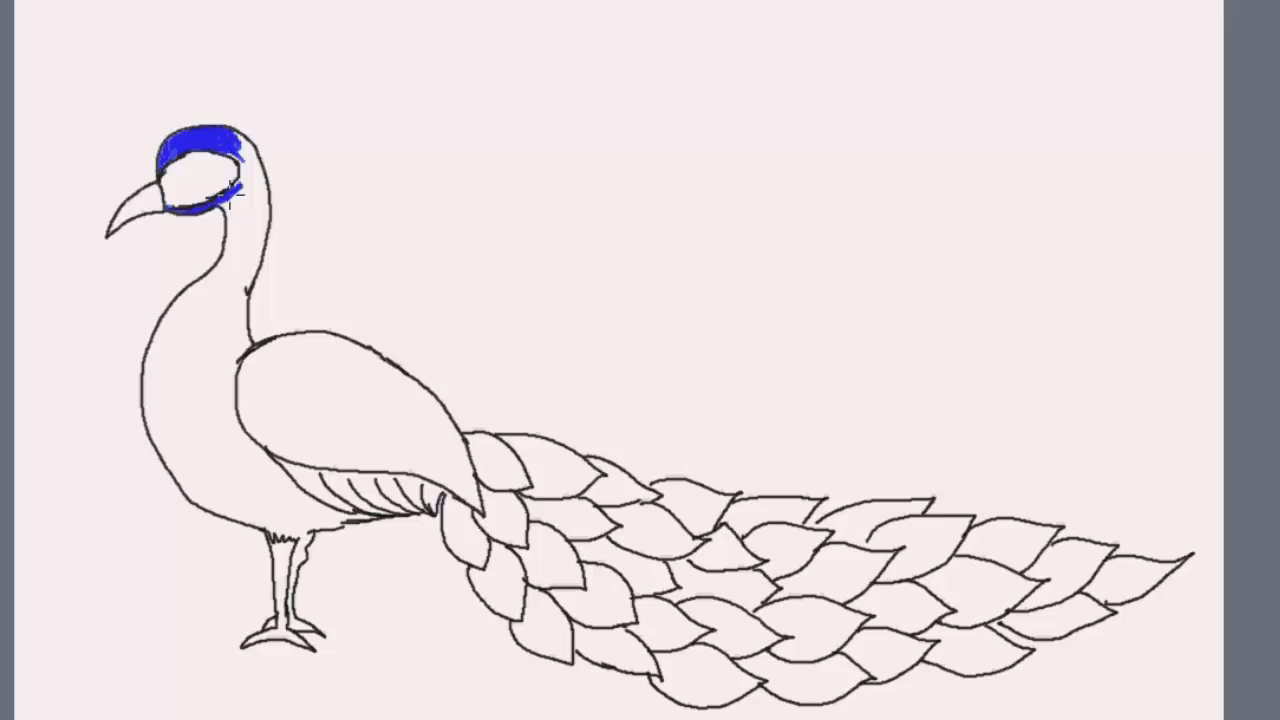
Brush blue down the neck and onto the top of the chest
drag(230, 200, 240, 216)
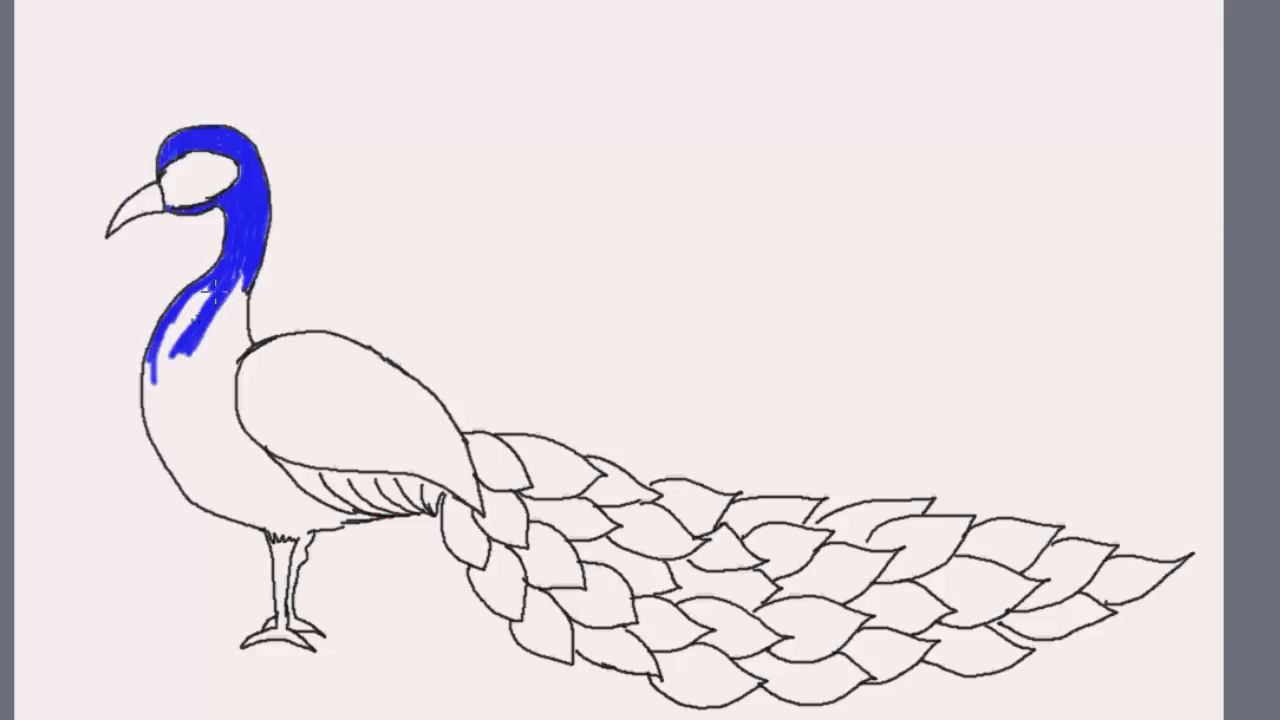
drag(180, 290, 150, 400)
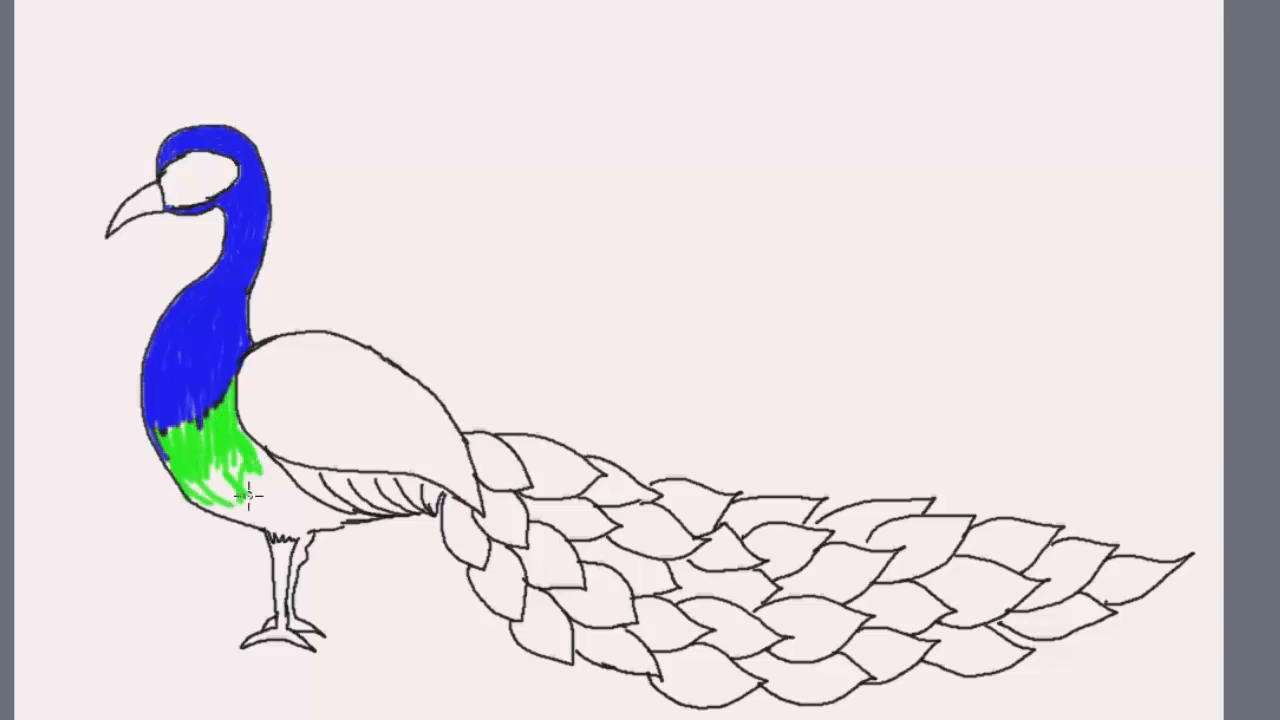
Fill the lower chest and belly with green
click(240, 496)
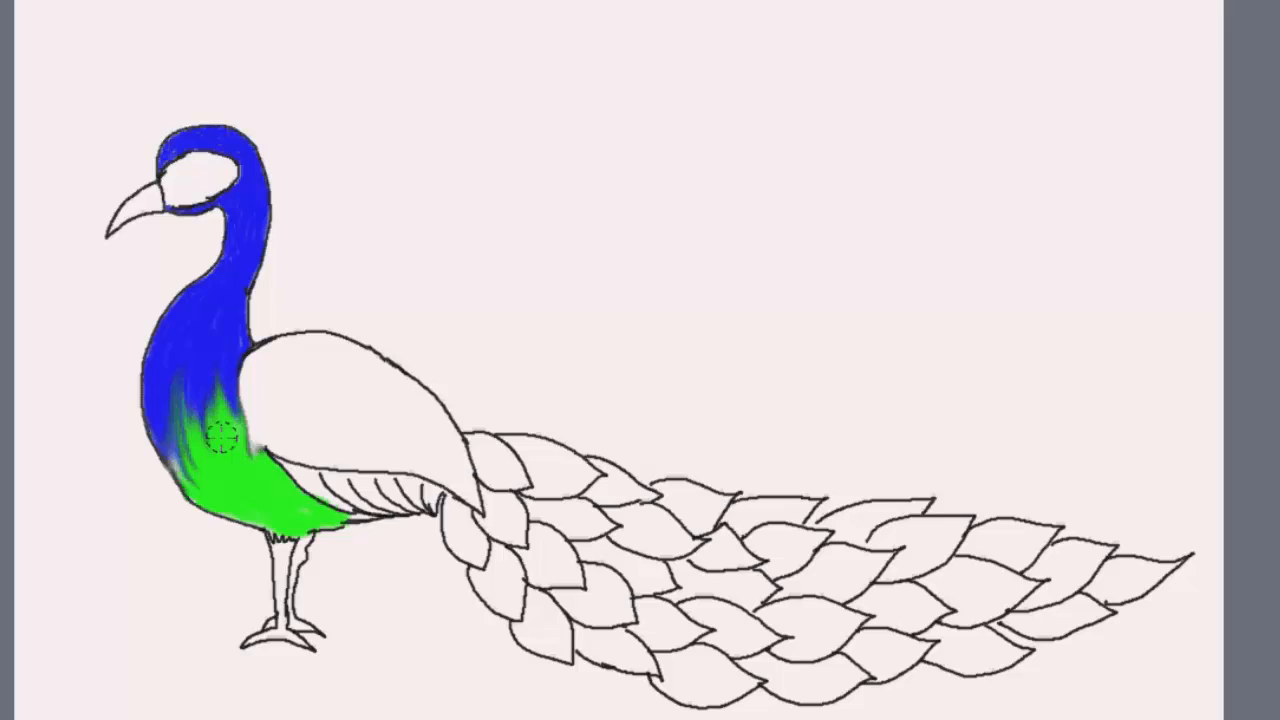
click(212, 448)
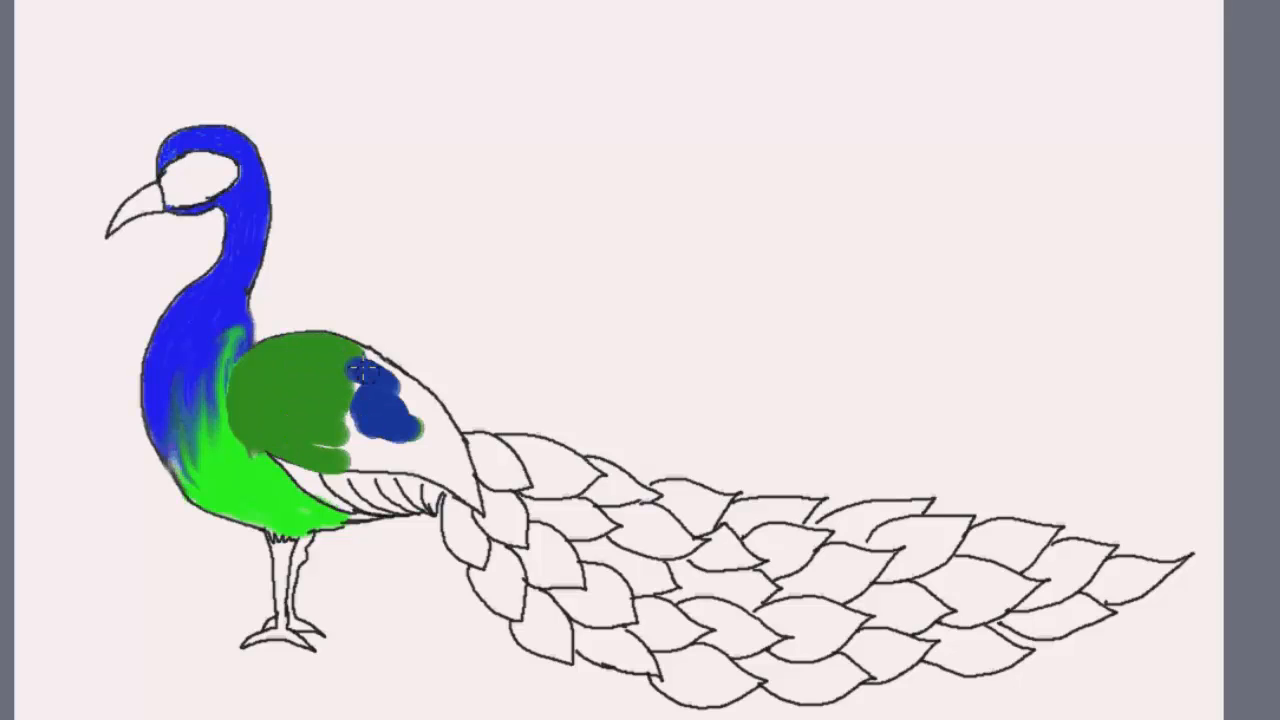
Add dark blue to the wing tip and start washing the tail feathers green
click(370, 404)
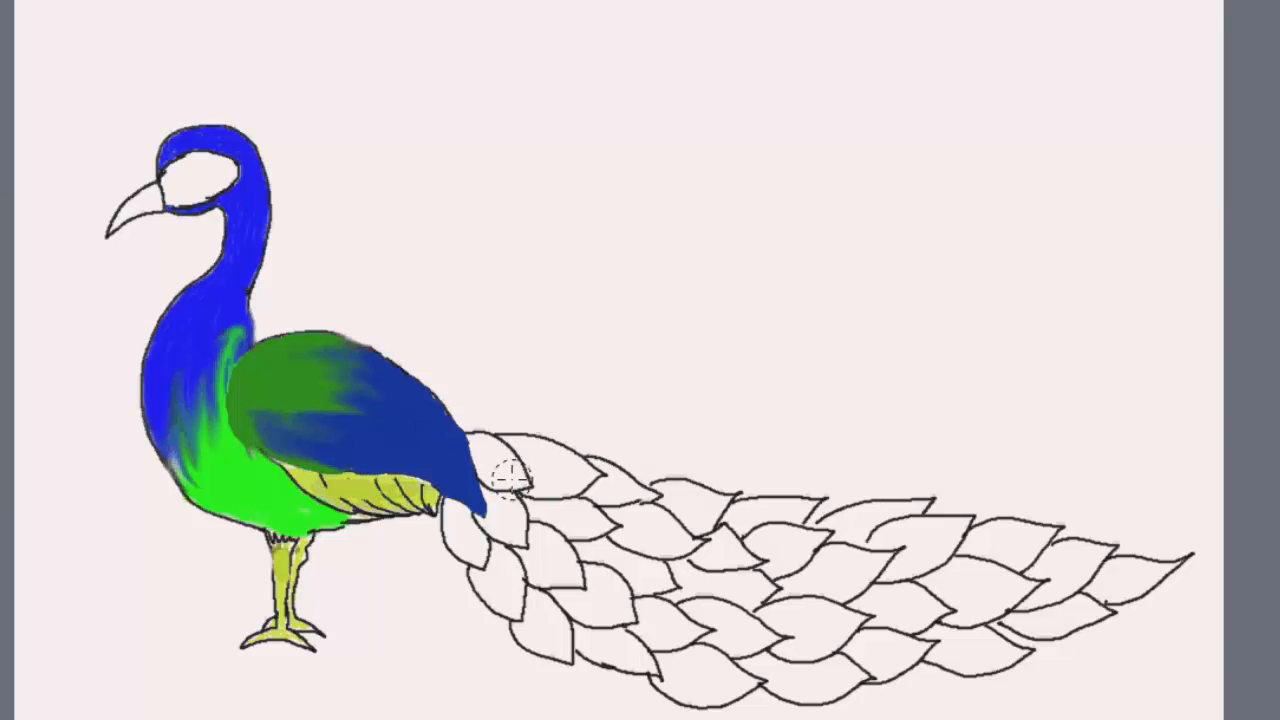
drag(510, 480, 780, 630)
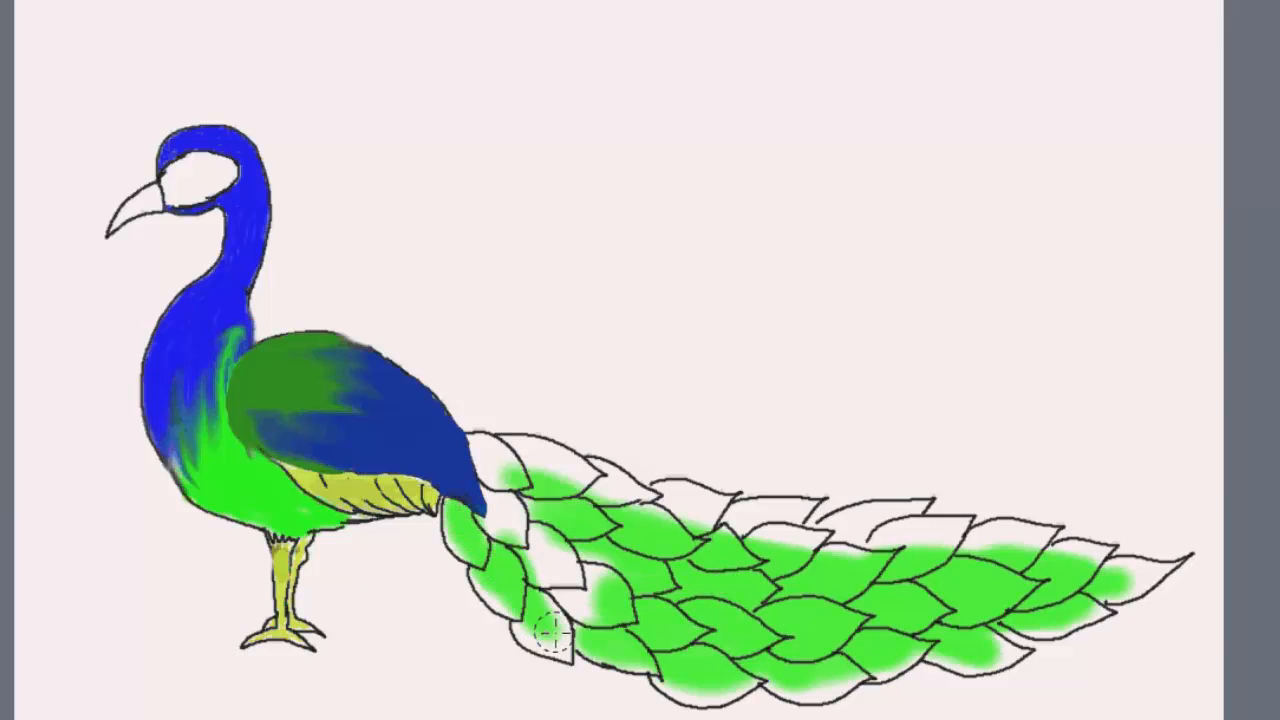
Fill the remaining tail feathers green and add the first yellow eyespot ring near the wing
drag(544, 624, 564, 480)
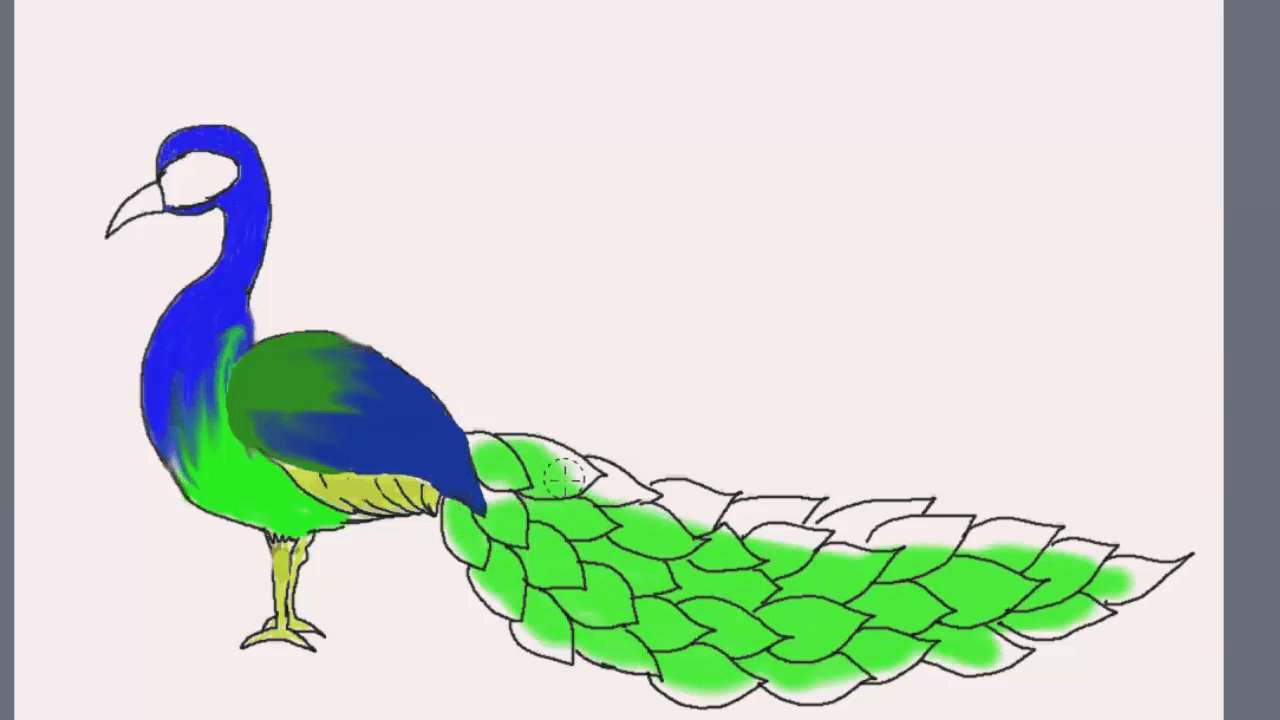
drag(564, 480, 780, 516)
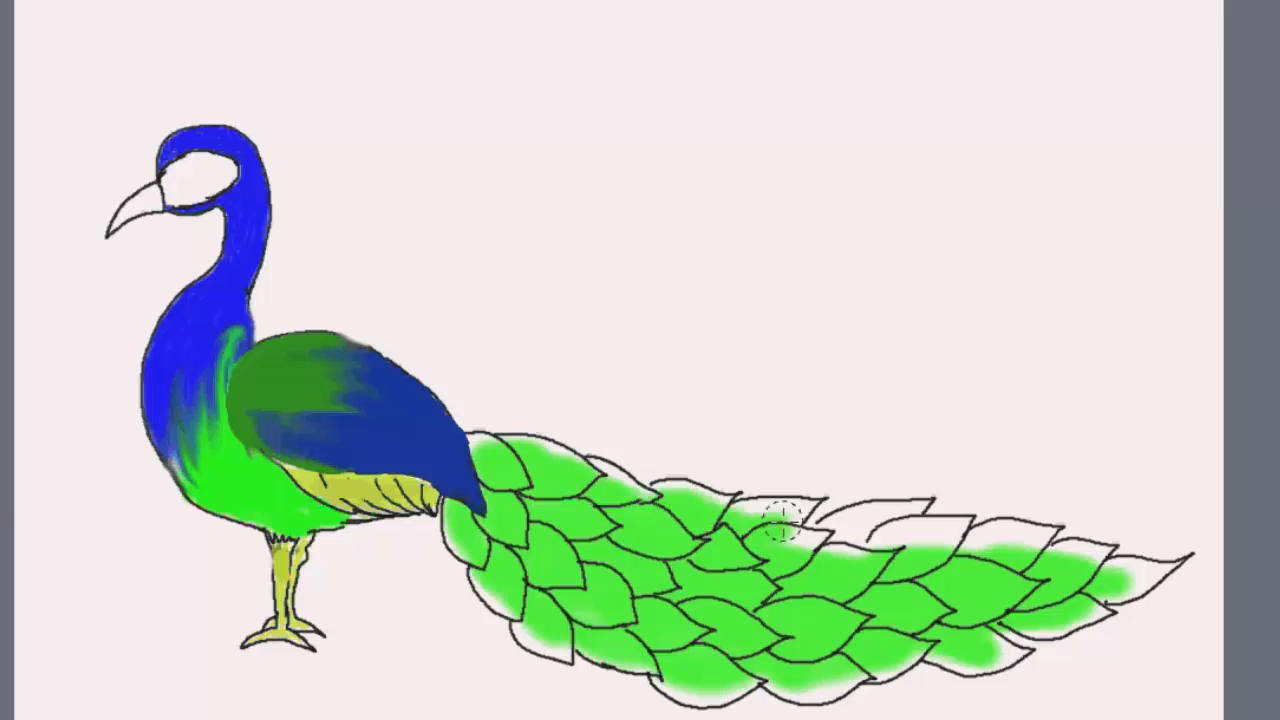
drag(780, 520, 1120, 576)
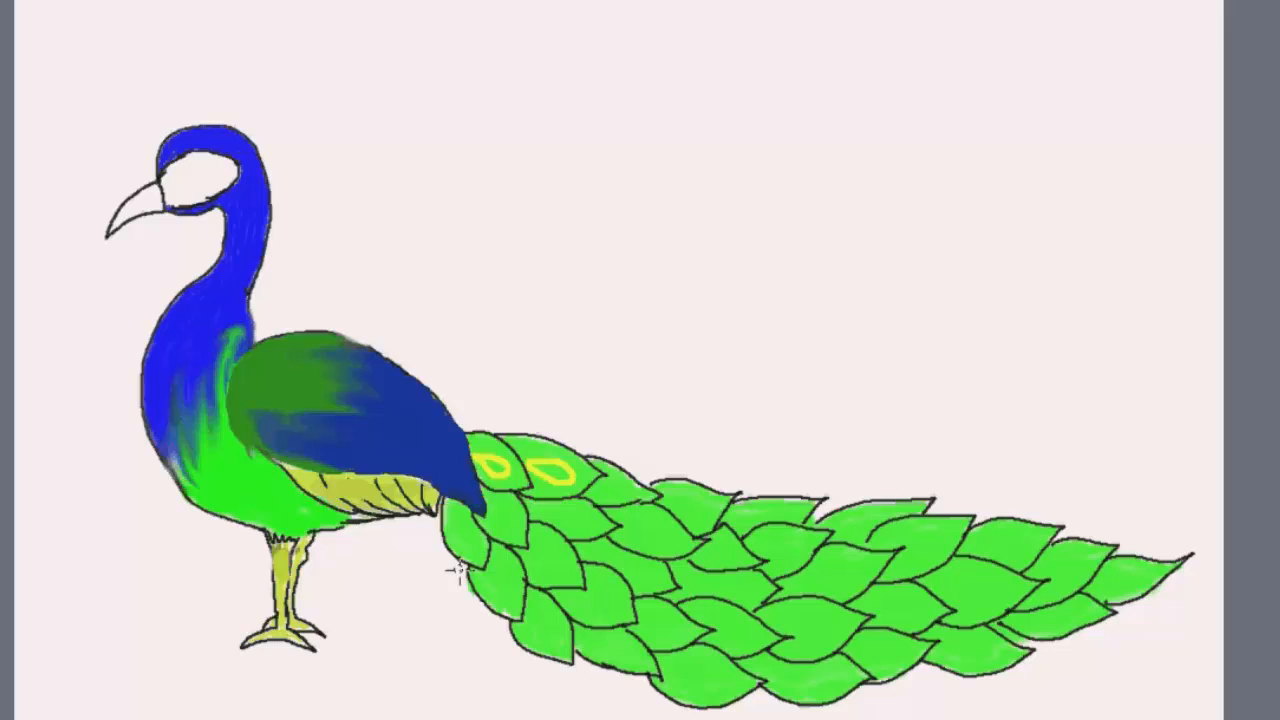
click(462, 530)
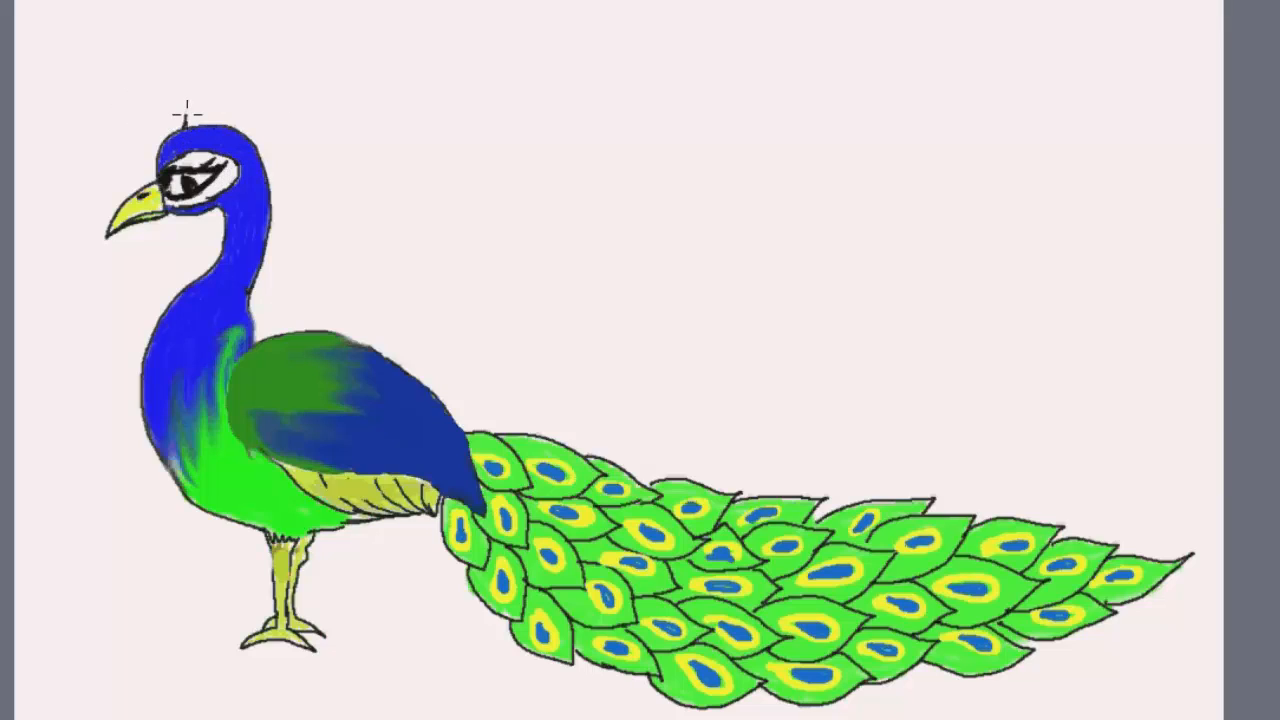
Draw two thin crest feathers rising from the top of the head
drag(200, 120, 220, 70)
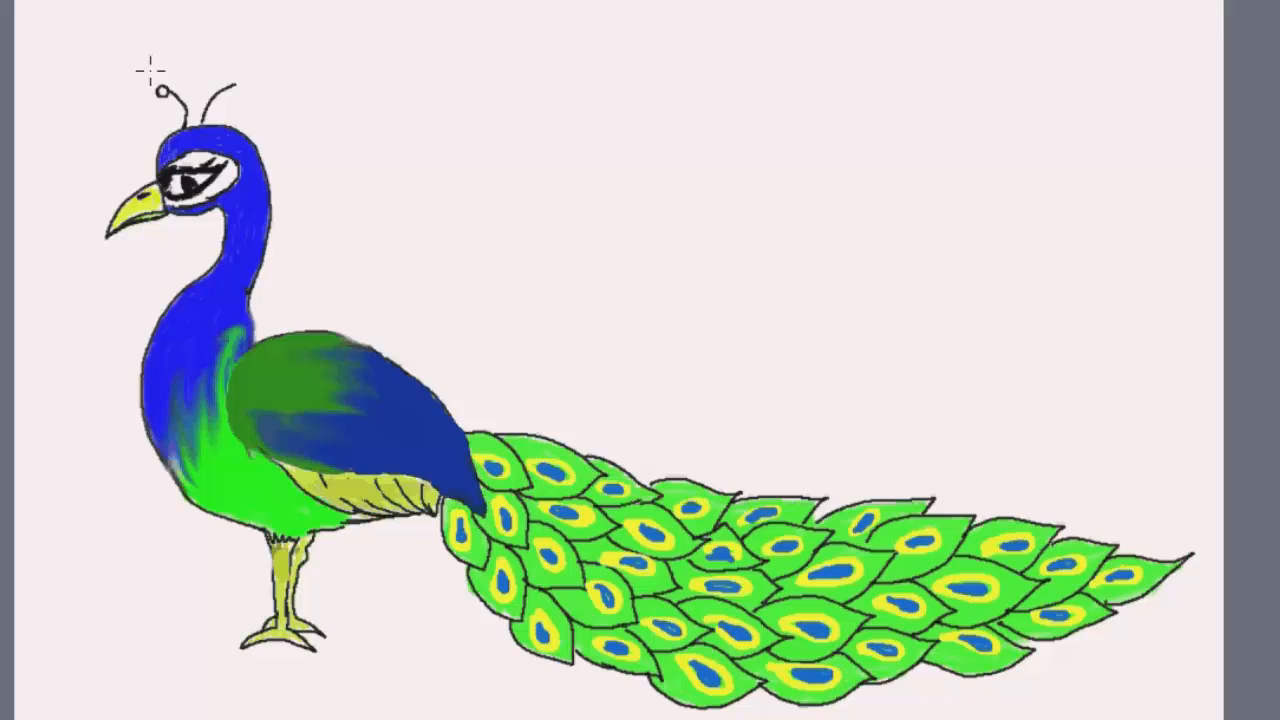